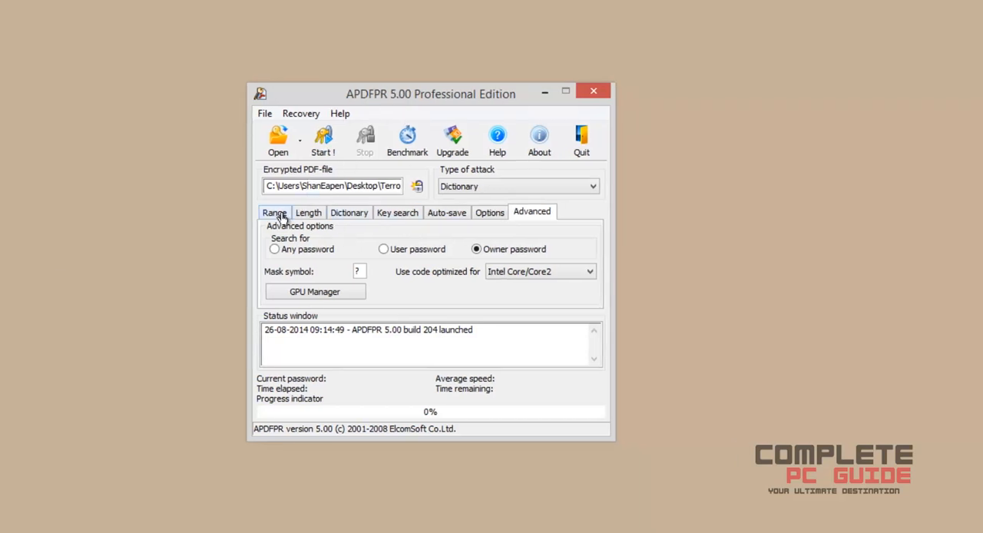
# Step: Review the Dictionary, Auto-save, Options and Advanced settings, setting attack priority to high
pyautogui.click(349, 212)
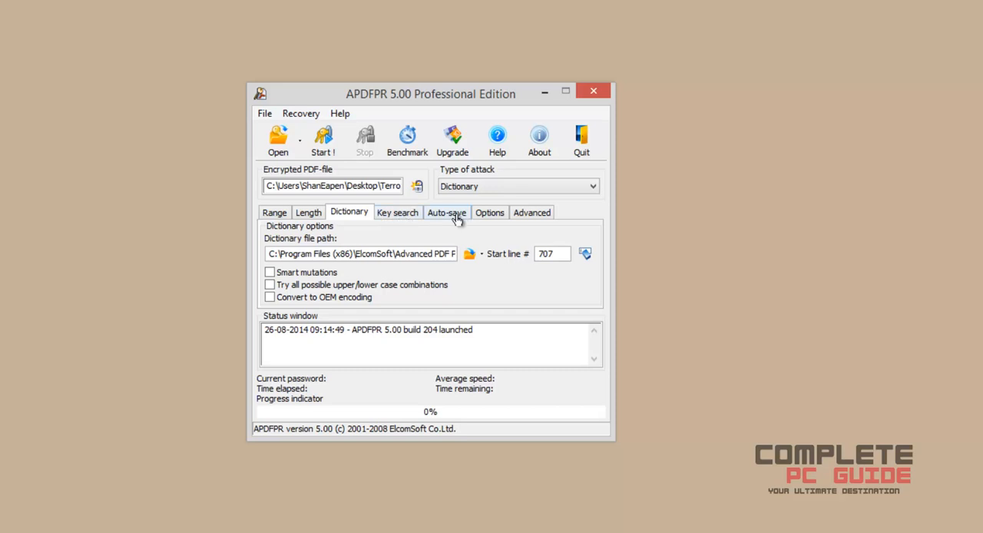
pyautogui.click(446, 212)
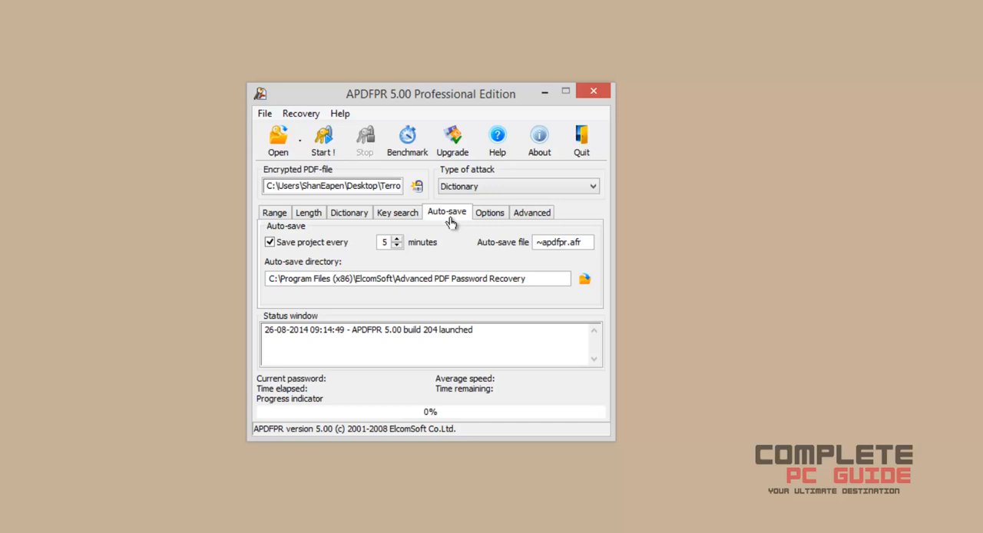
pyautogui.moveTo(392, 257)
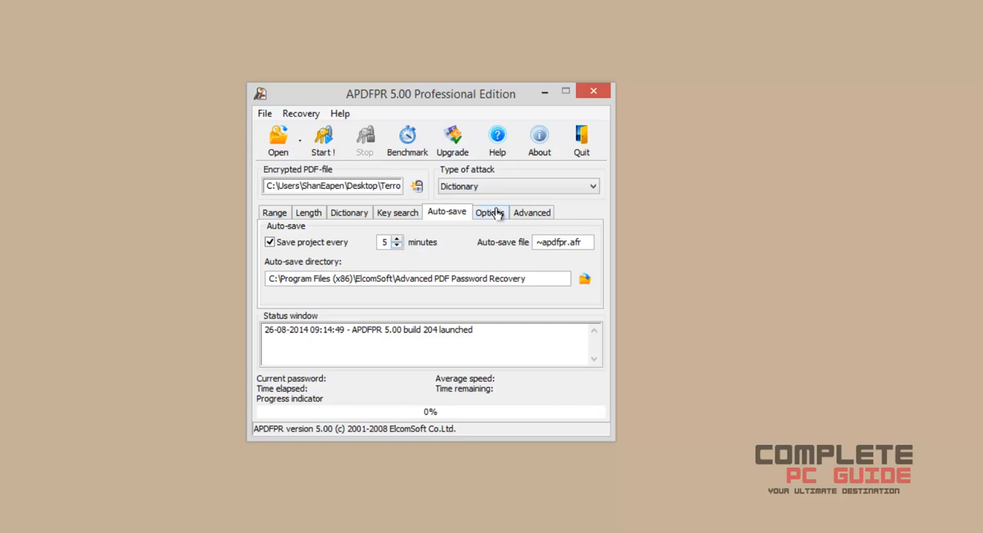
pyautogui.click(488, 212)
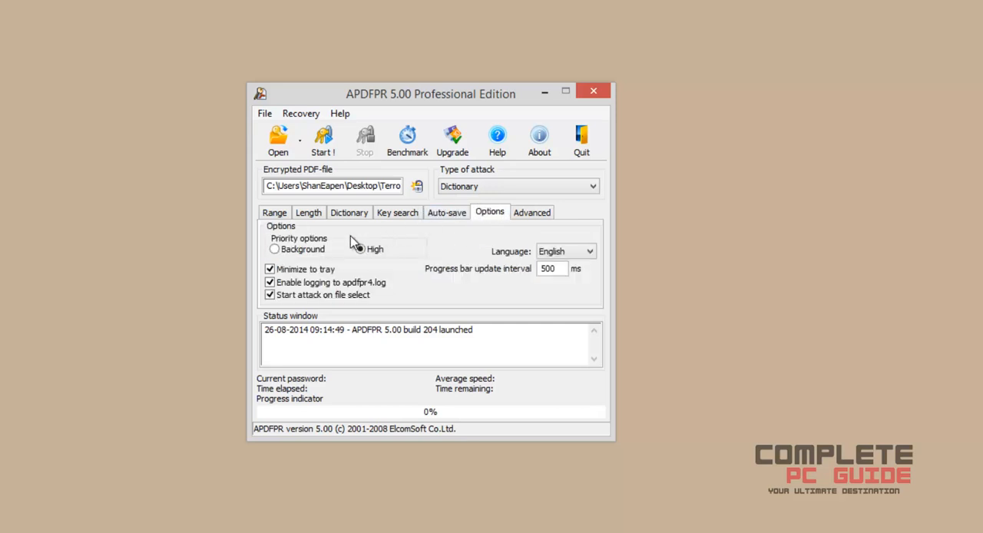
pyautogui.click(274, 249)
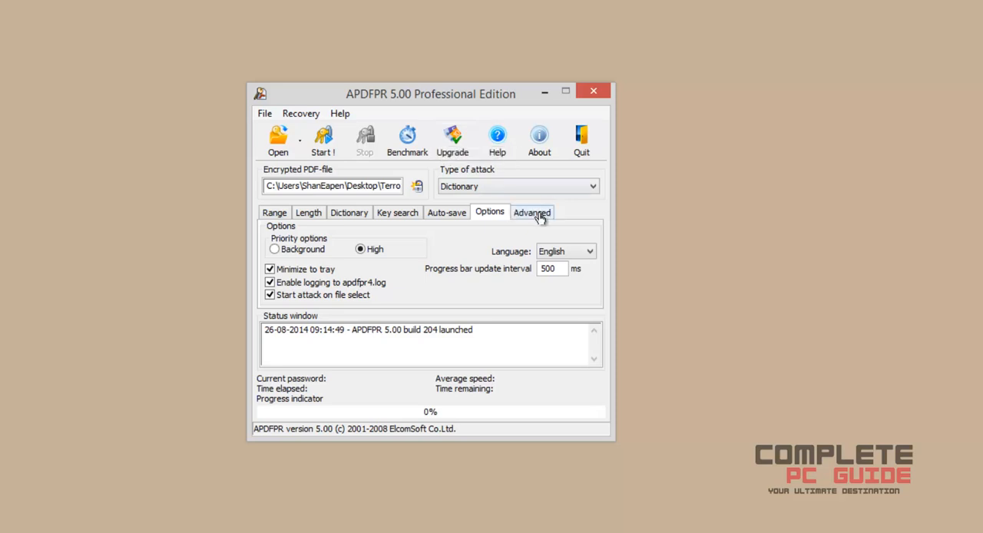
pyautogui.click(532, 212)
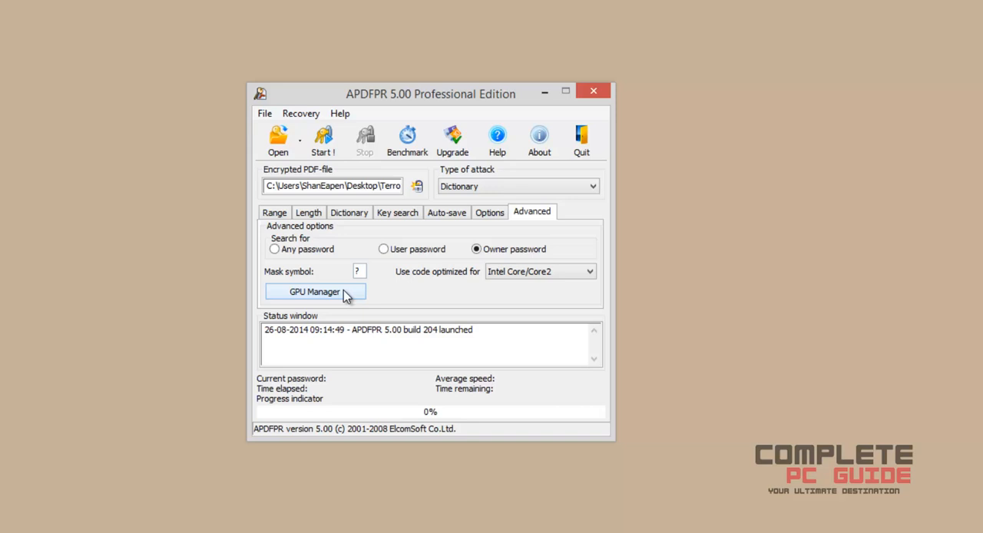
pyautogui.moveTo(341, 306)
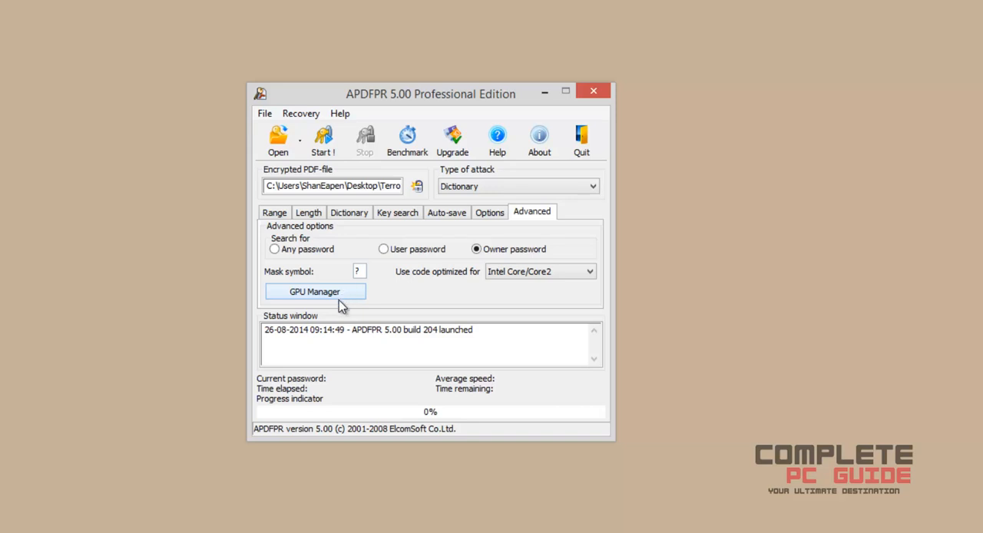
# Step: Check the GPU Manager for usable graphics cards (none found), then view the Range settings
pyautogui.click(313, 292)
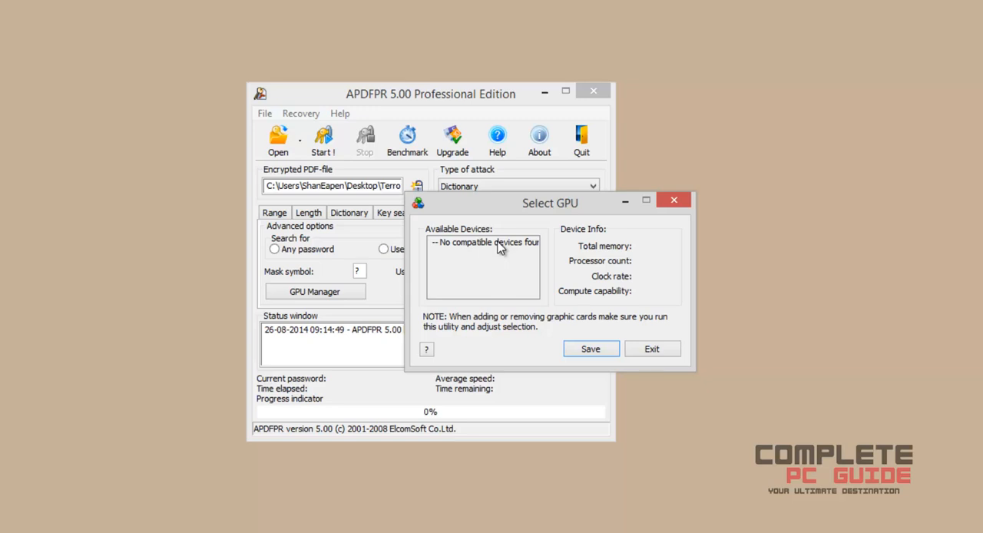
pyautogui.moveTo(506, 224)
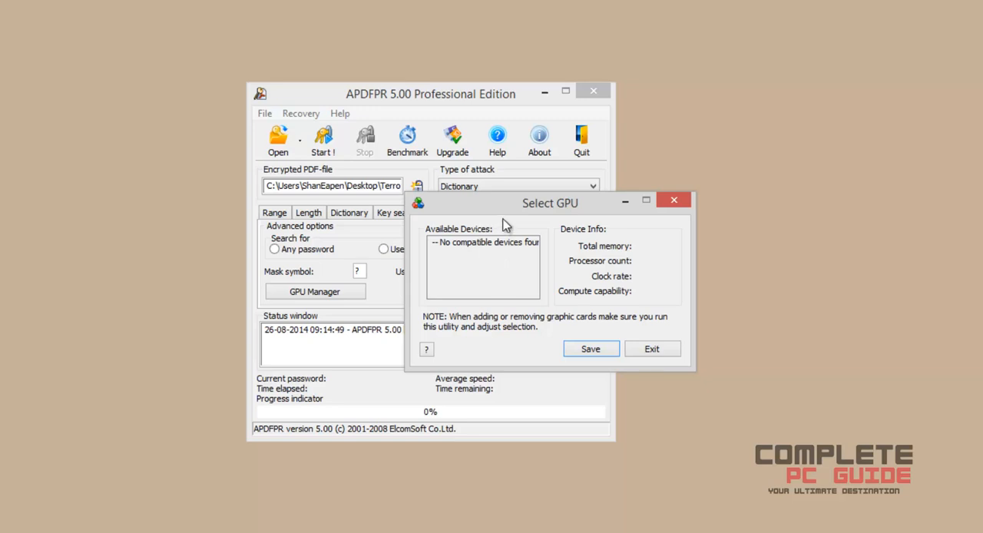
pyautogui.moveTo(513, 212)
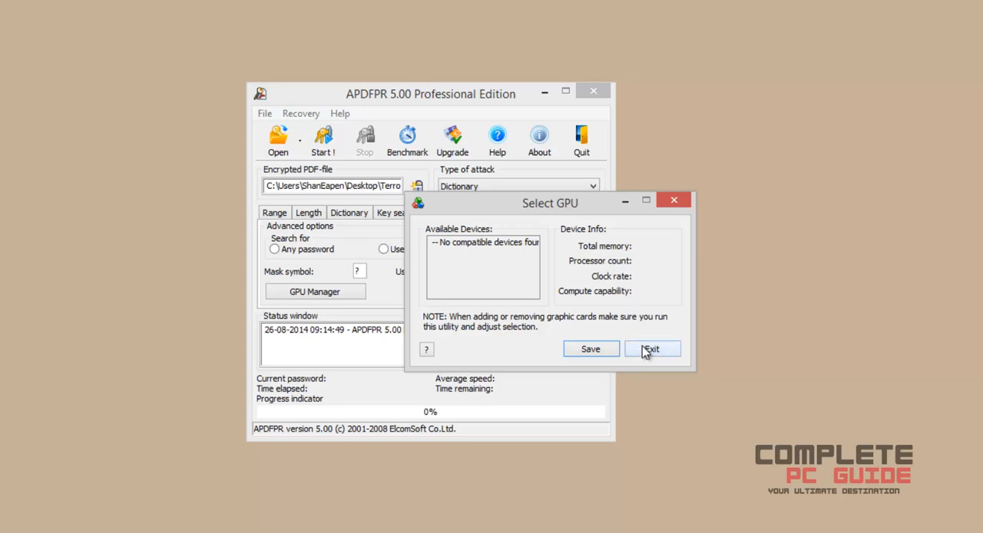
pyautogui.click(652, 349)
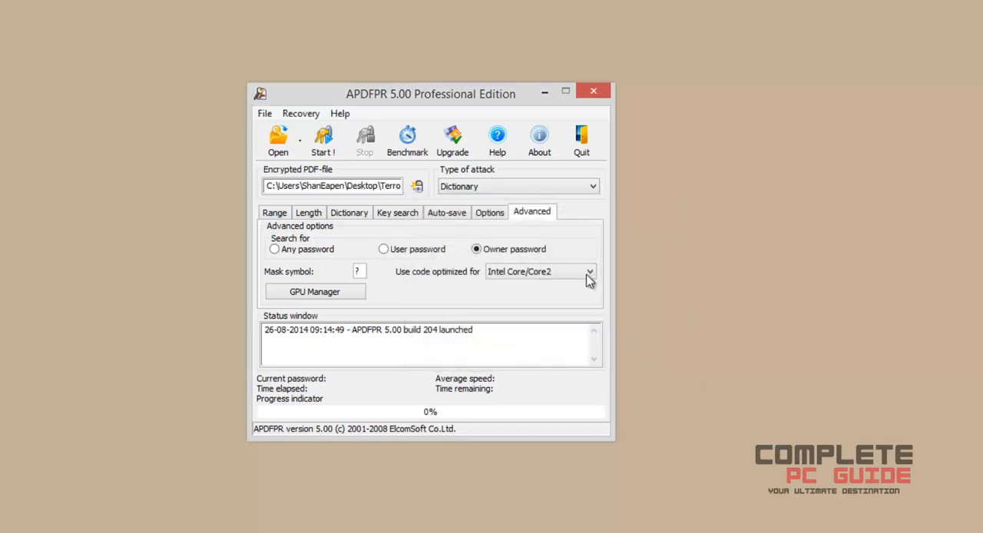
pyautogui.click(273, 212)
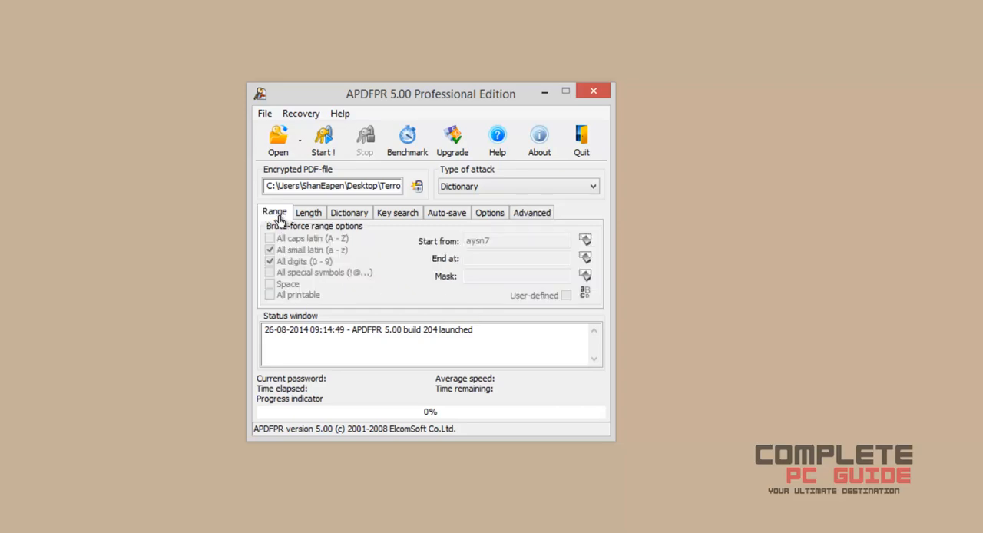
# Step: Load Terrorism.pdf from the Desktop so the dictionary attack recovers its password
pyautogui.click(278, 139)
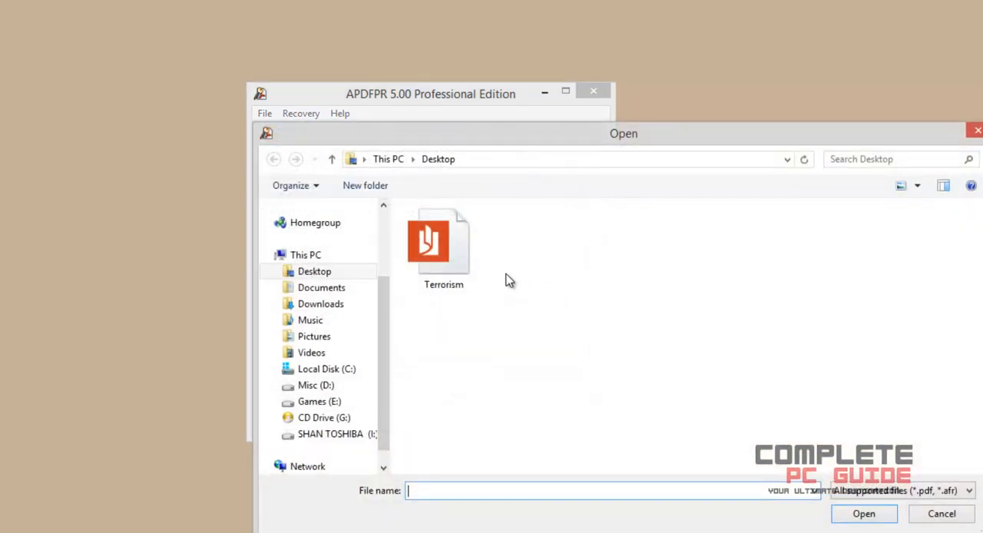
pyautogui.doubleClick(442, 243)
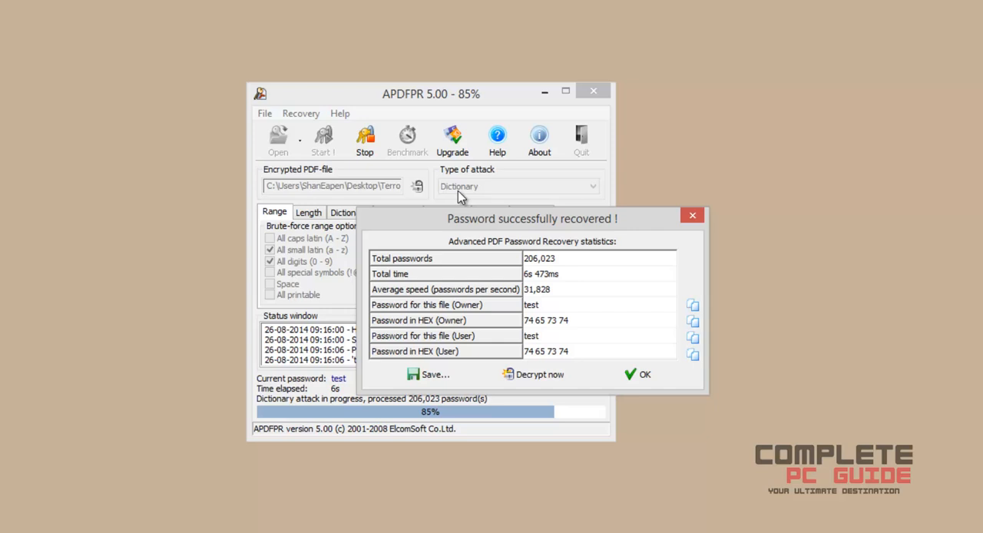
pyautogui.moveTo(523, 270)
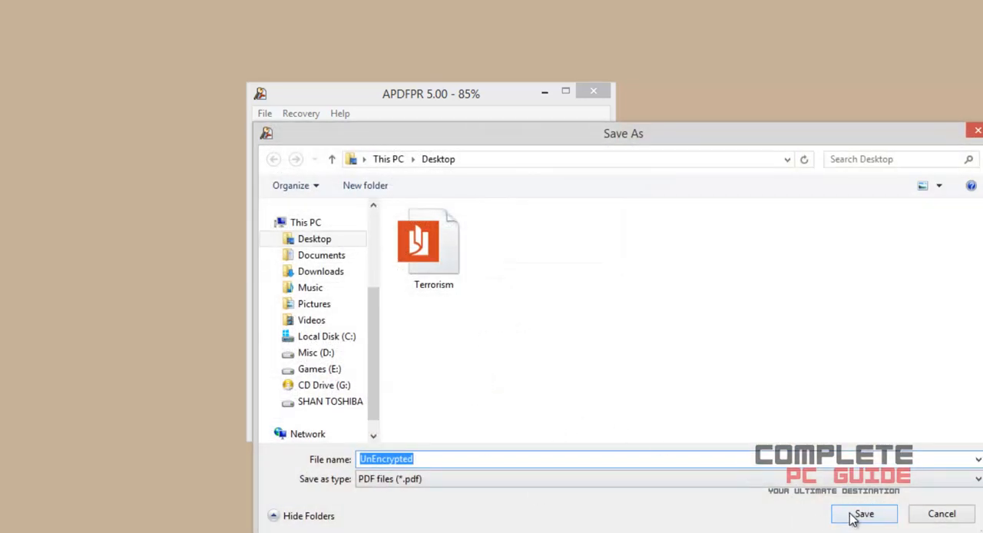
# Step: Save the decrypted copy as UnEncrypted on the Desktop and dismiss the success message
pyautogui.click(864, 513)
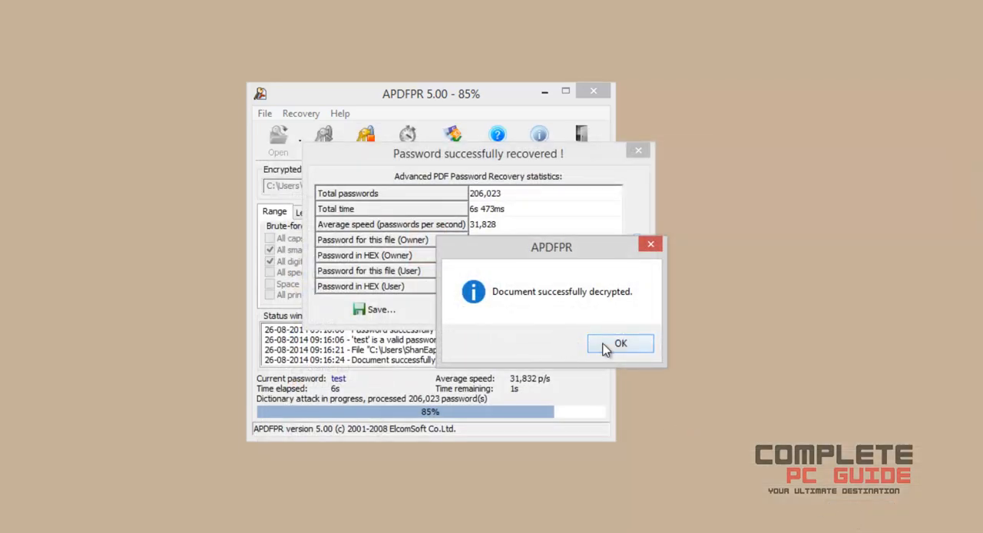
pyautogui.click(621, 344)
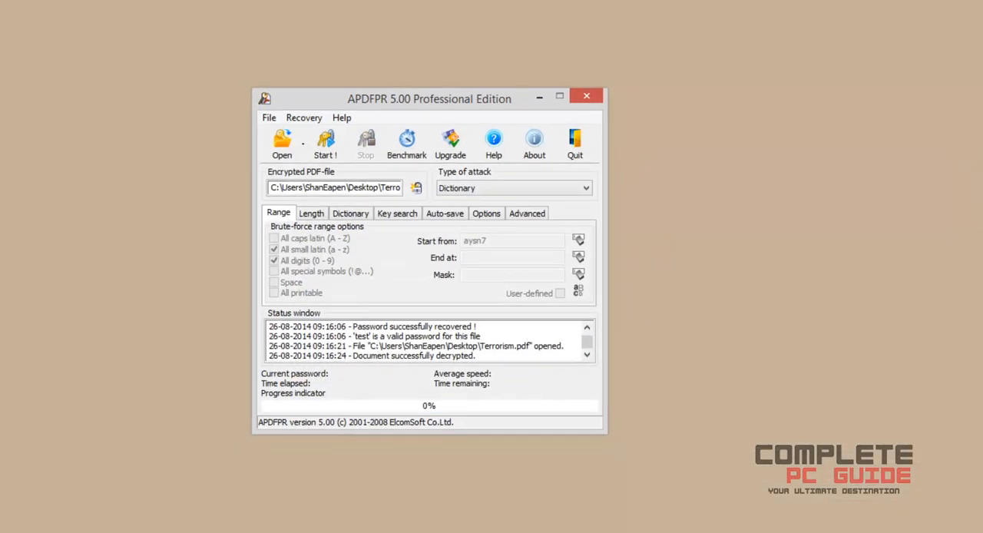